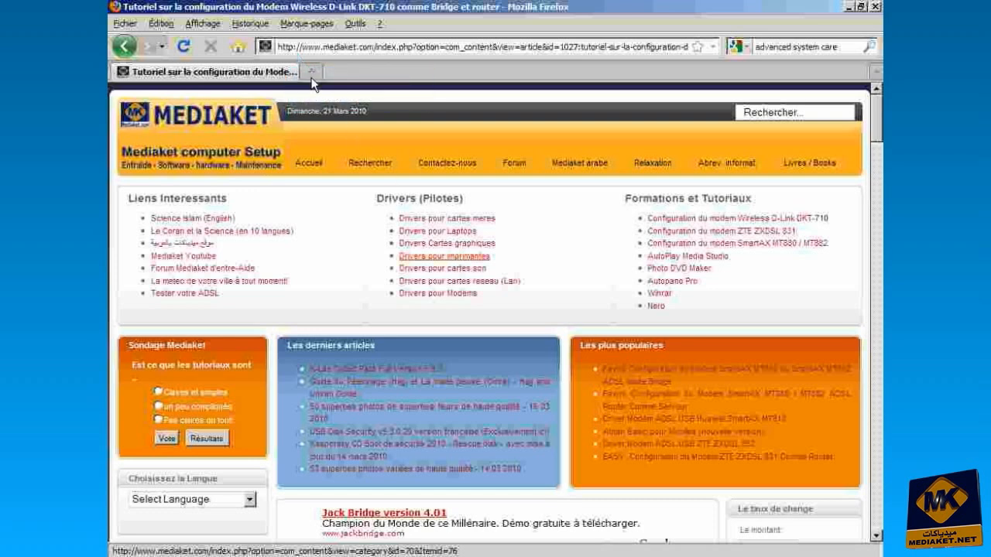
- Load the SpeedTouch - Home page at 192.168.1.254
type("192.168.1.254")
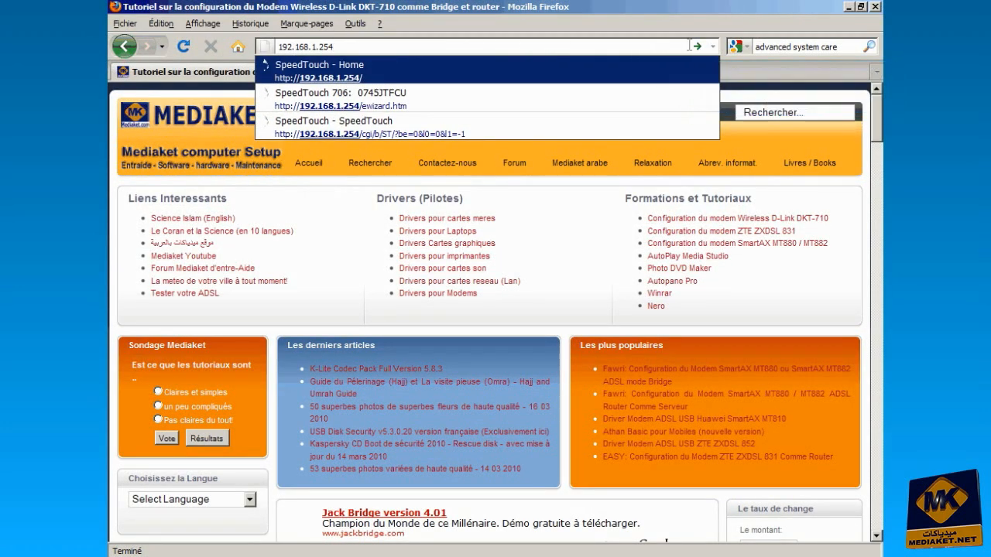
left_click(317, 64)
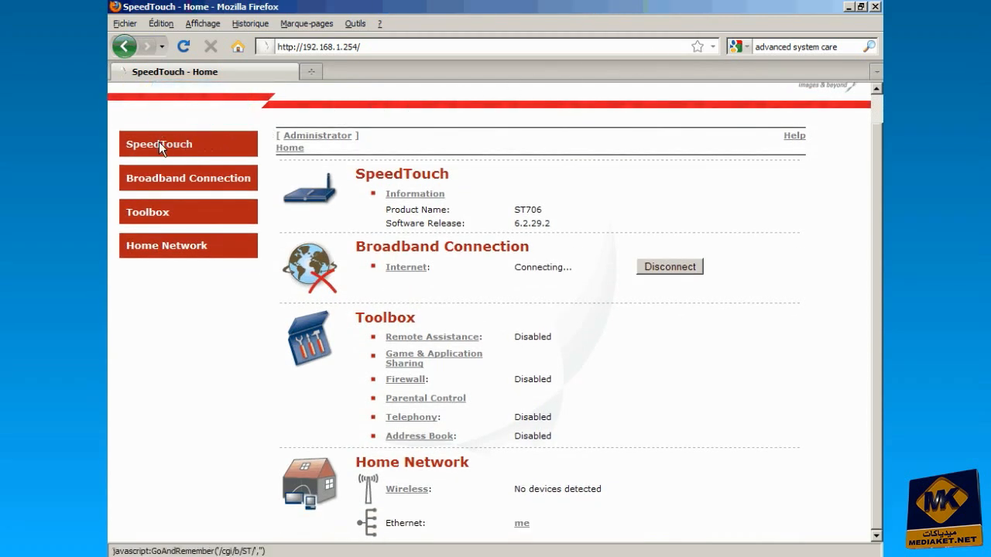
- Launch the SpeedTouch Easy Setup wizard and get past its welcome page
left_click(159, 144)
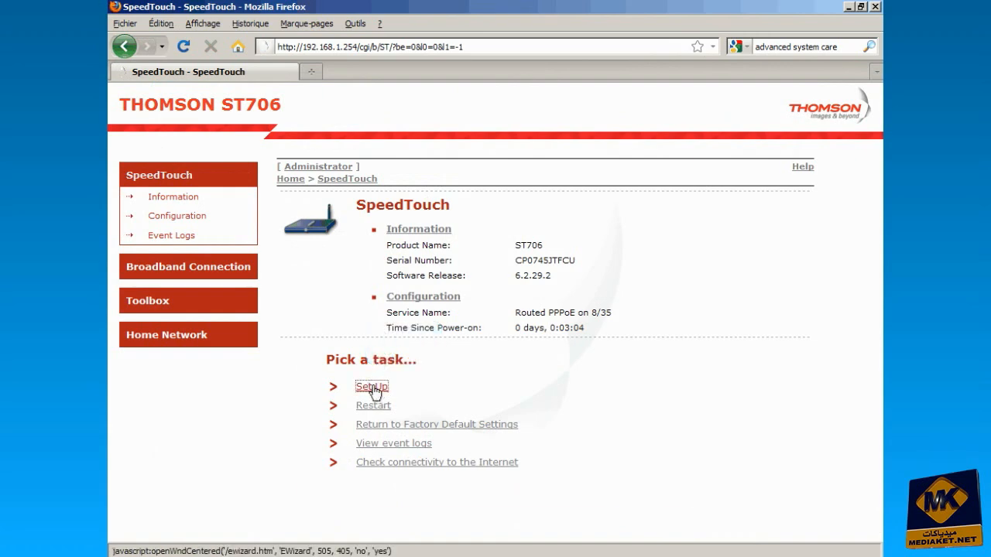
left_click(371, 387)
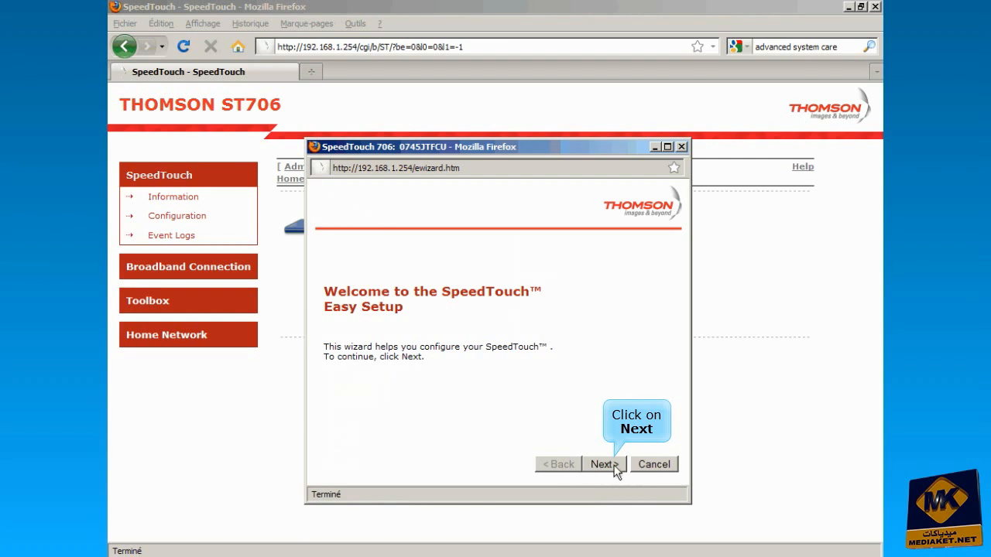
left_click(603, 463)
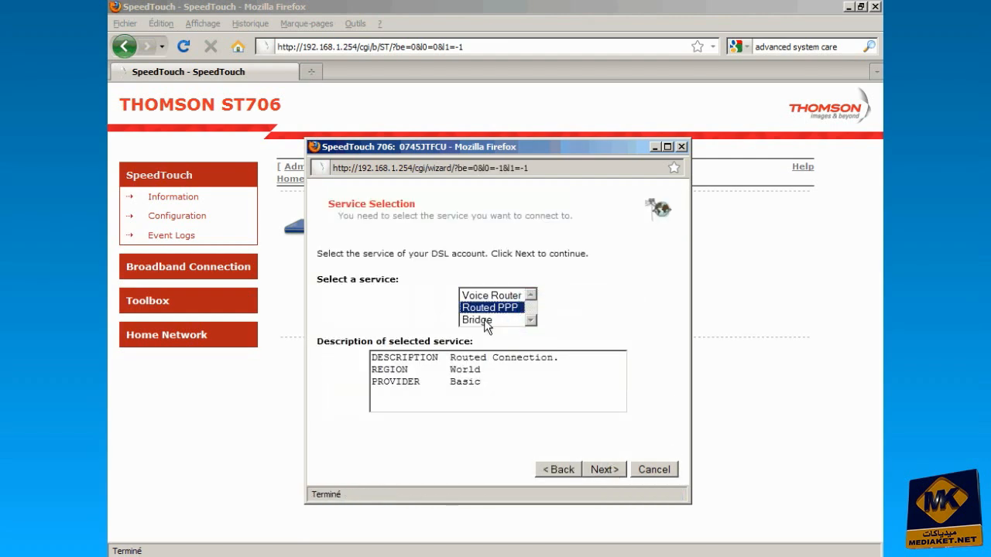
- Choose the Bridge service with VPI/VCI 0.38
left_click(488, 320)
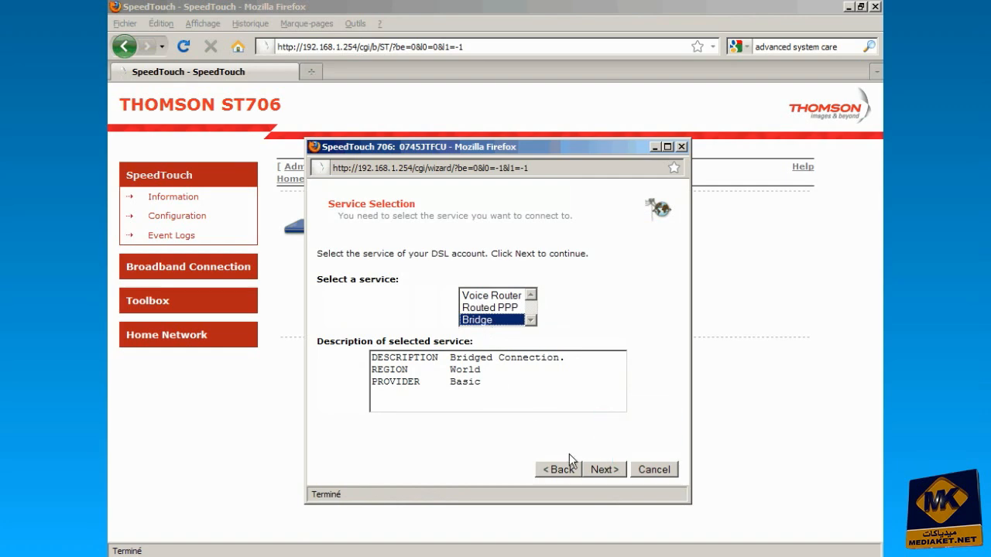
left_click(604, 470)
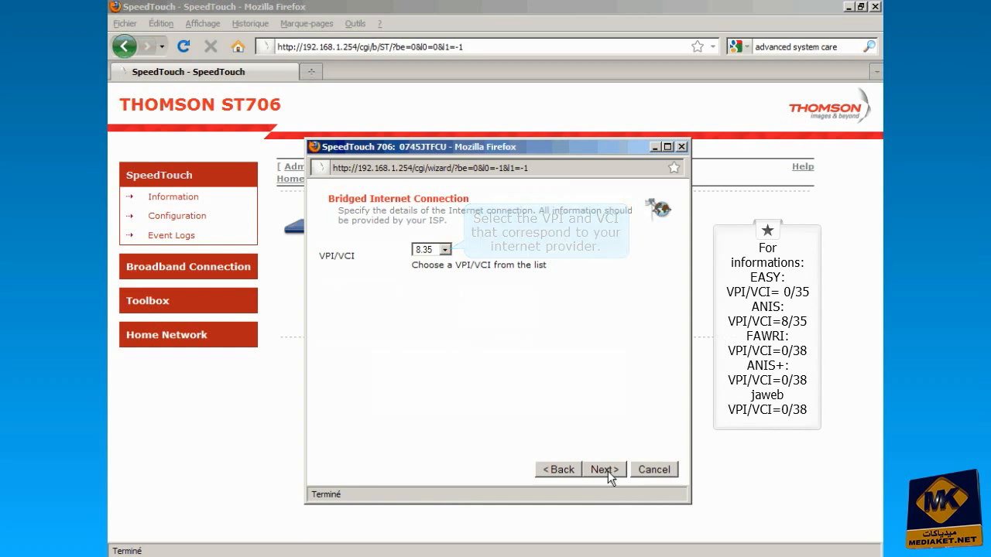
left_click(445, 250)
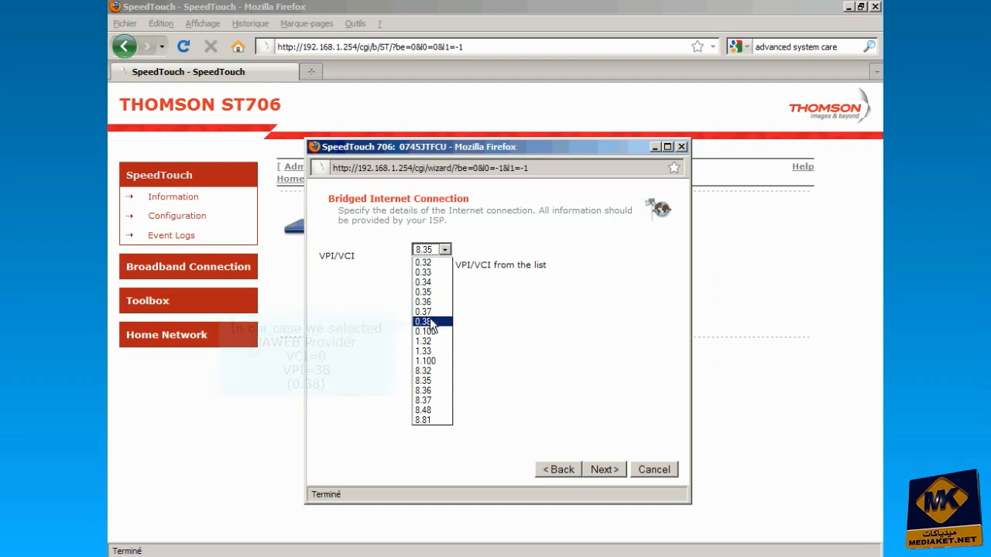
left_click(425, 322)
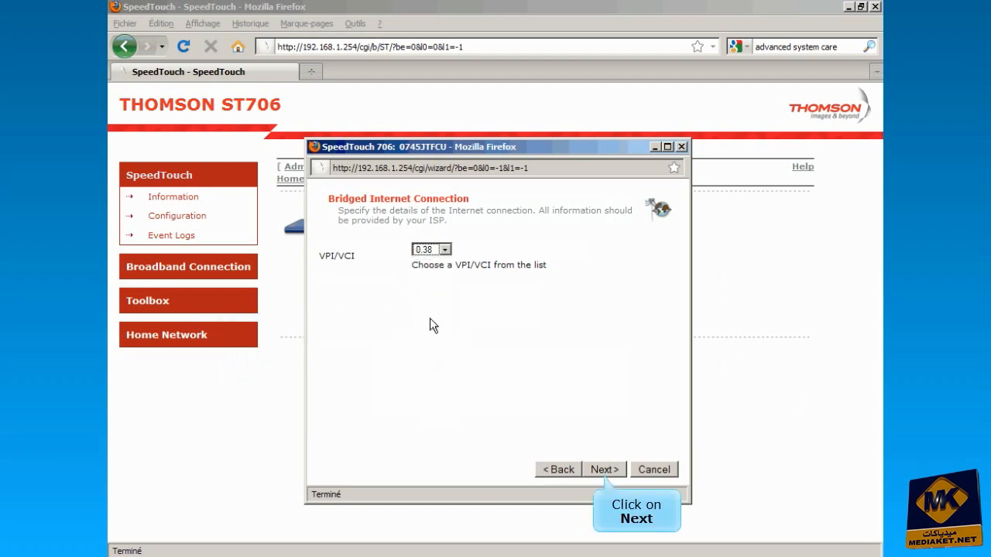
- Enable the modem's DHCP server in the LAN settings
left_click(604, 469)
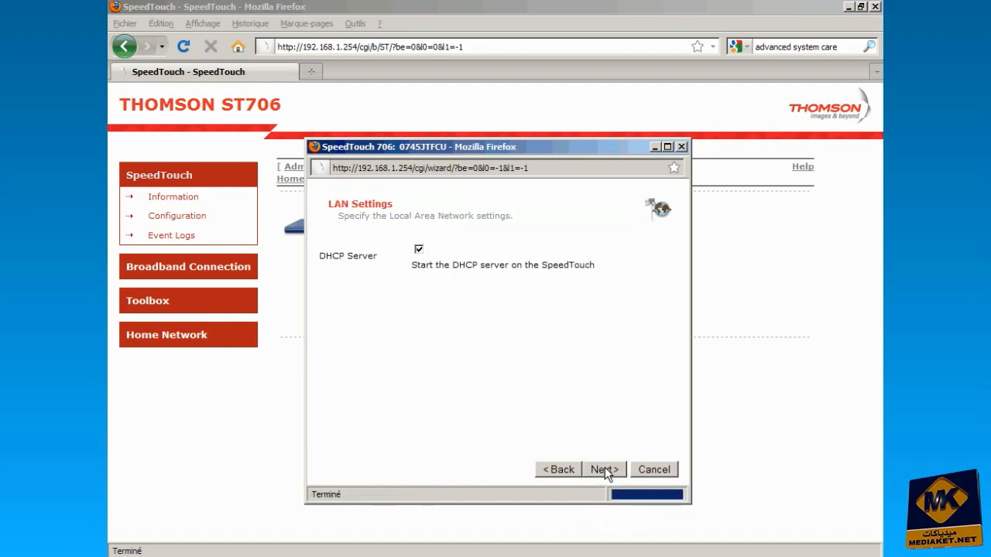
left_click(418, 249)
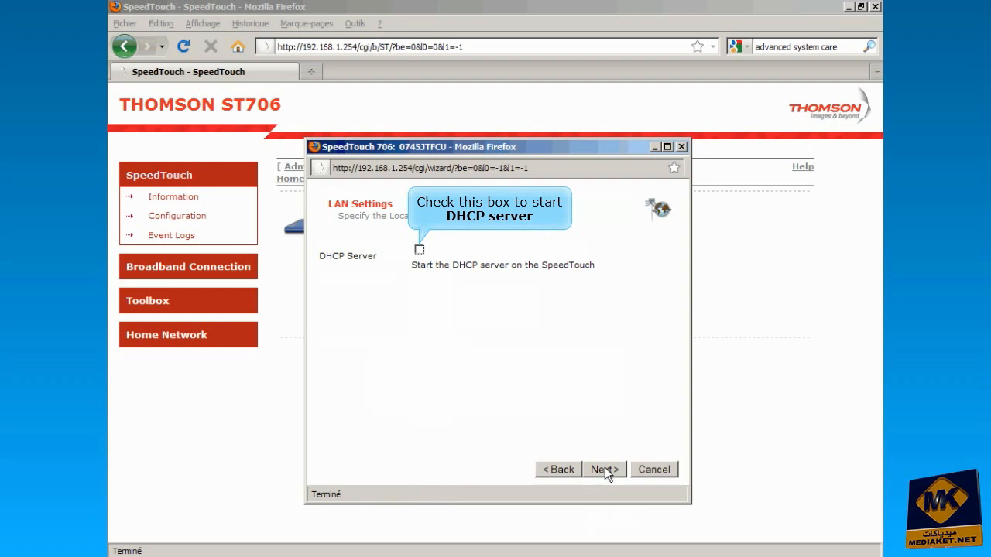
left_click(419, 249)
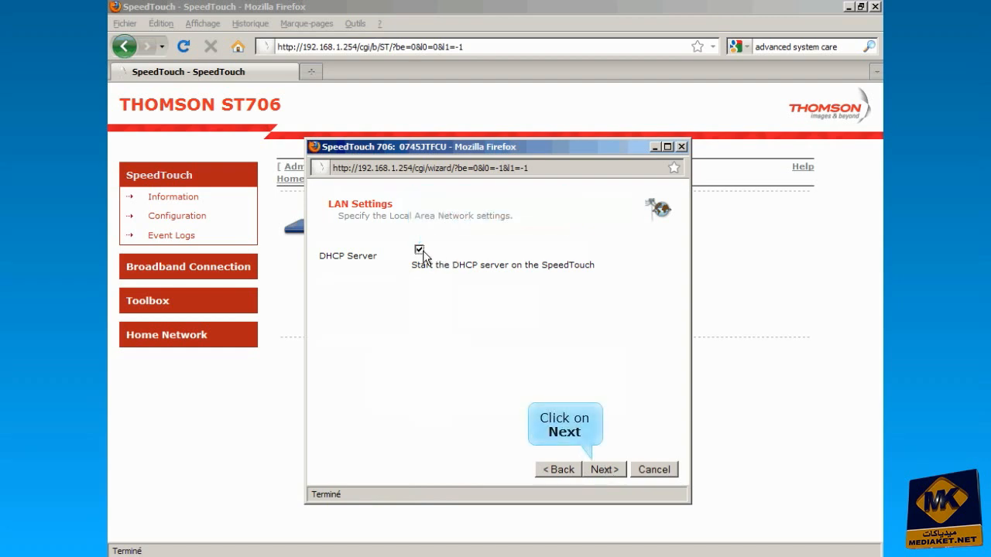
- Keep the login password unchanged, apply the bridge configuration and finish the wizard
left_click(604, 469)
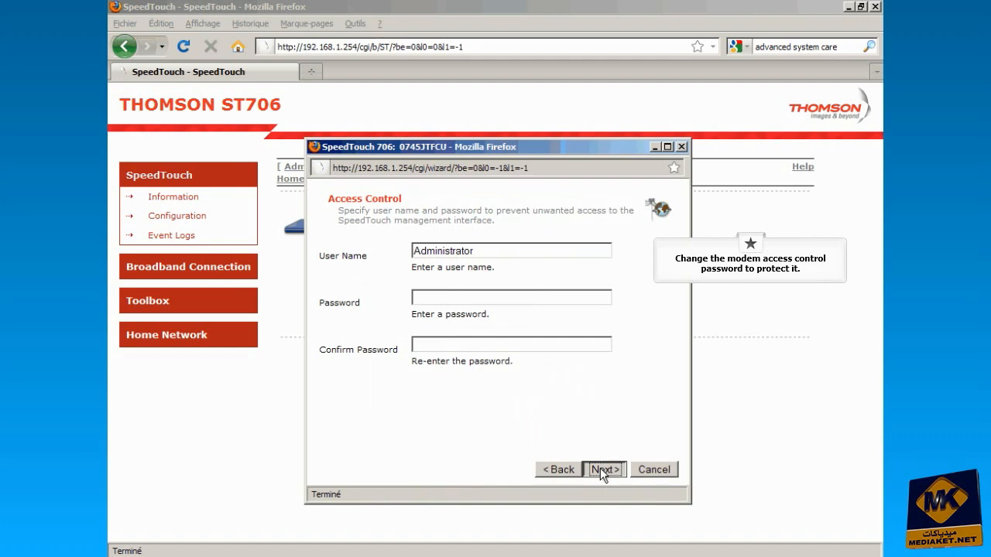
left_click(605, 469)
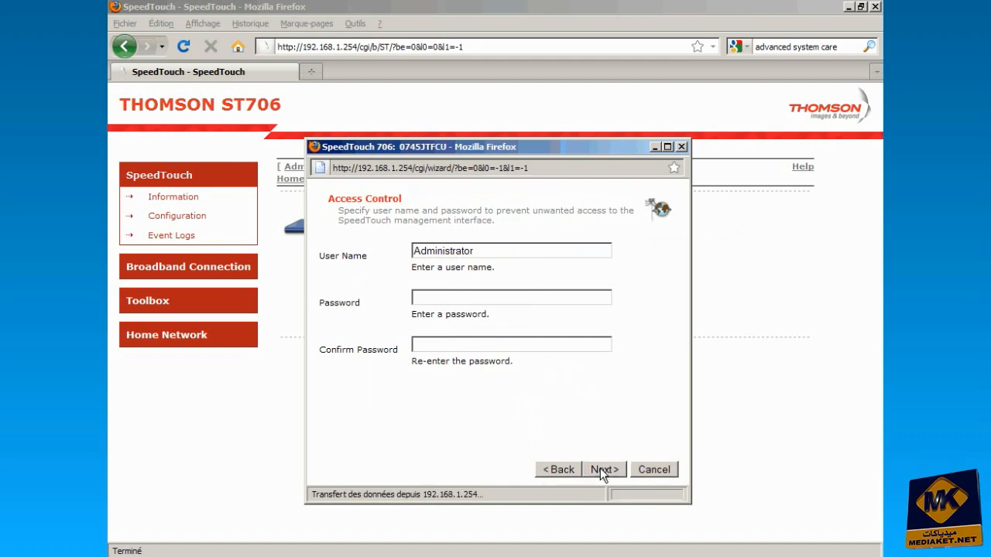
left_click(605, 469)
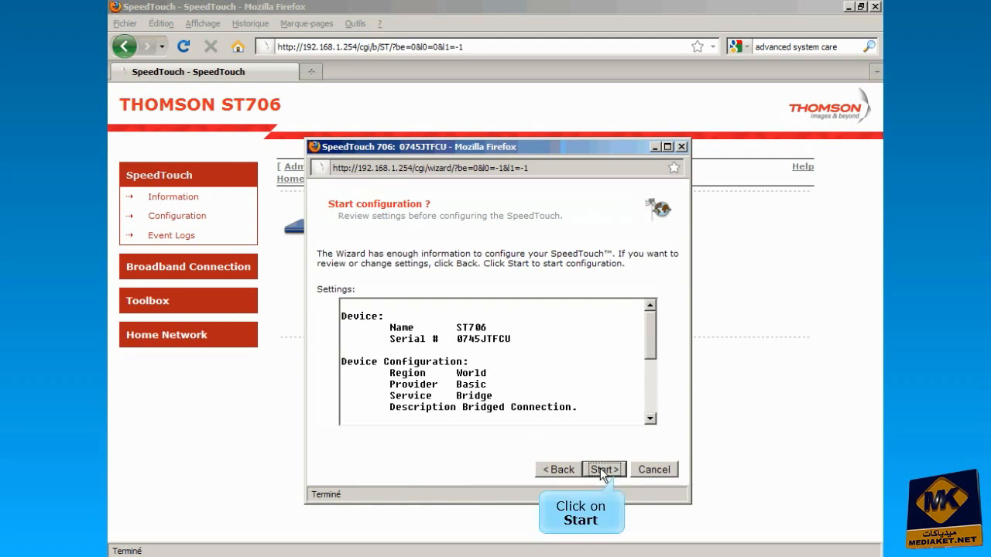
left_click(605, 470)
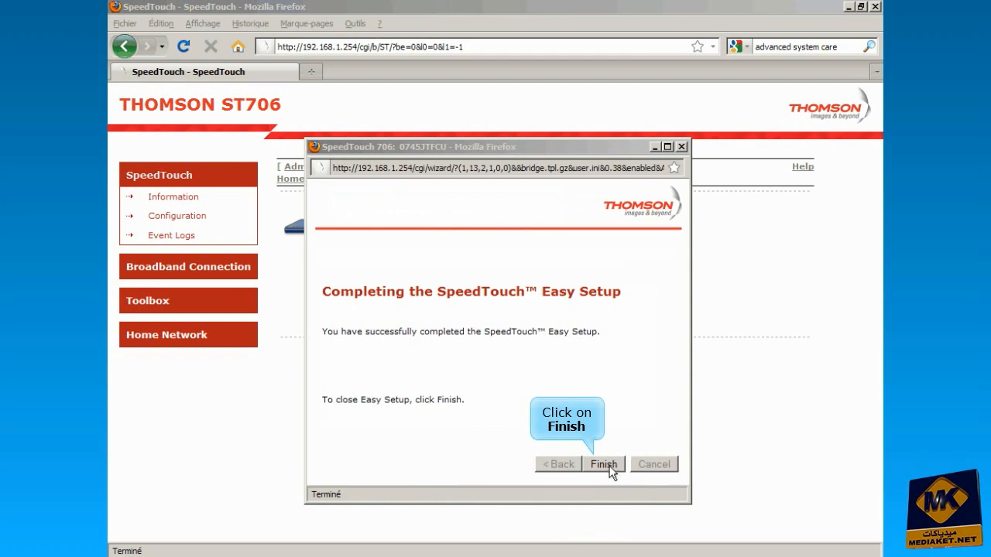
left_click(604, 464)
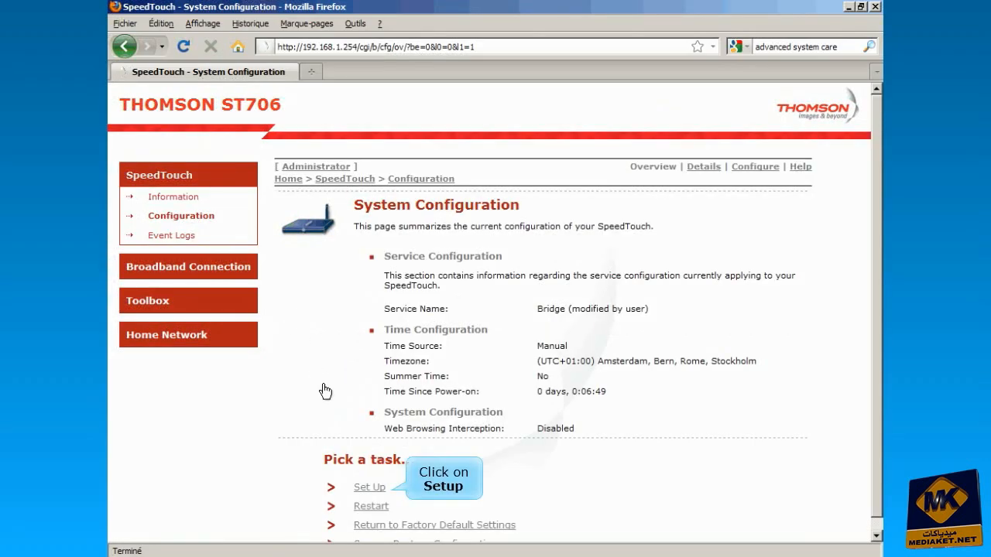
- Rerun Easy Setup with Routed PPP, VPI/VCI 0.38 and PPP over Ethernet
left_click(368, 487)
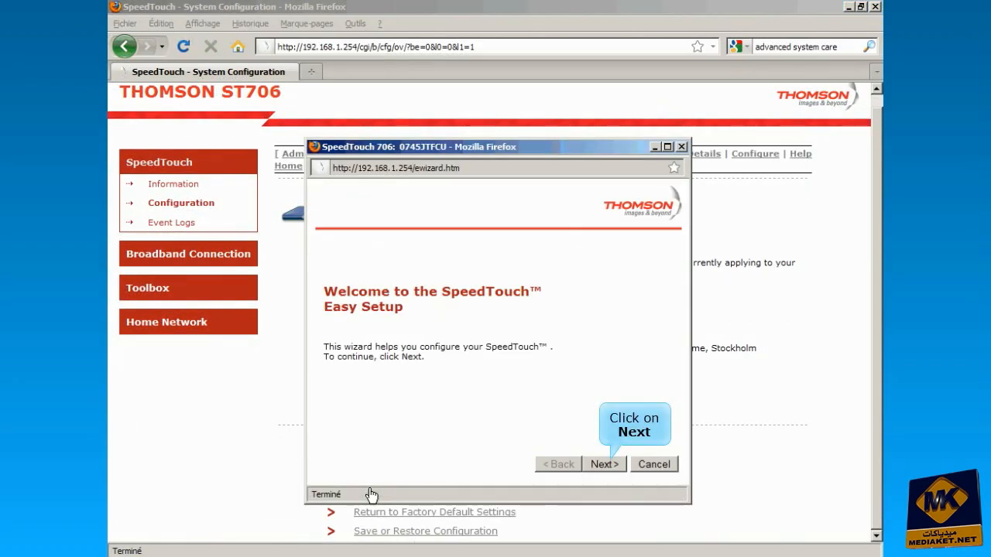
left_click(605, 464)
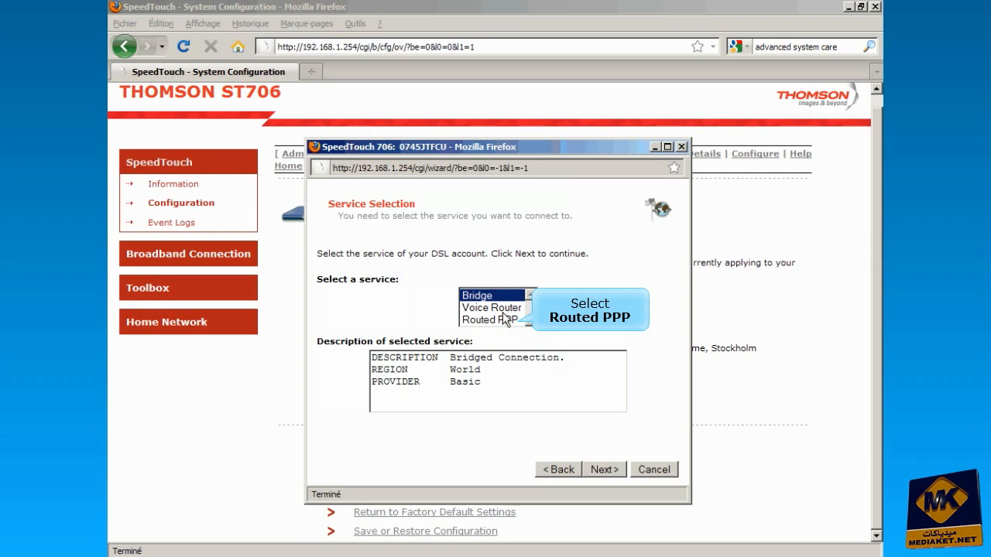
left_click(491, 320)
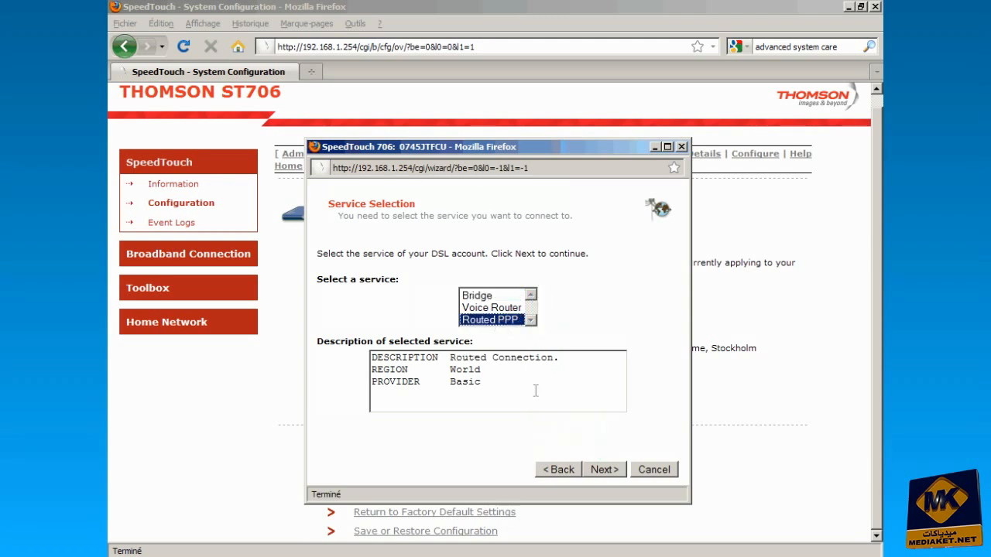
left_click(604, 469)
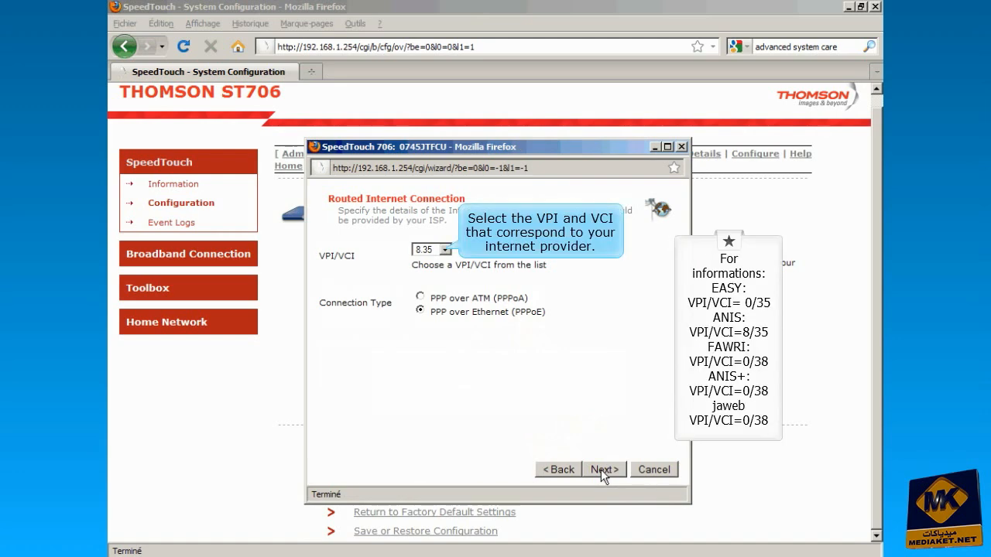
mouse_move(494, 281)
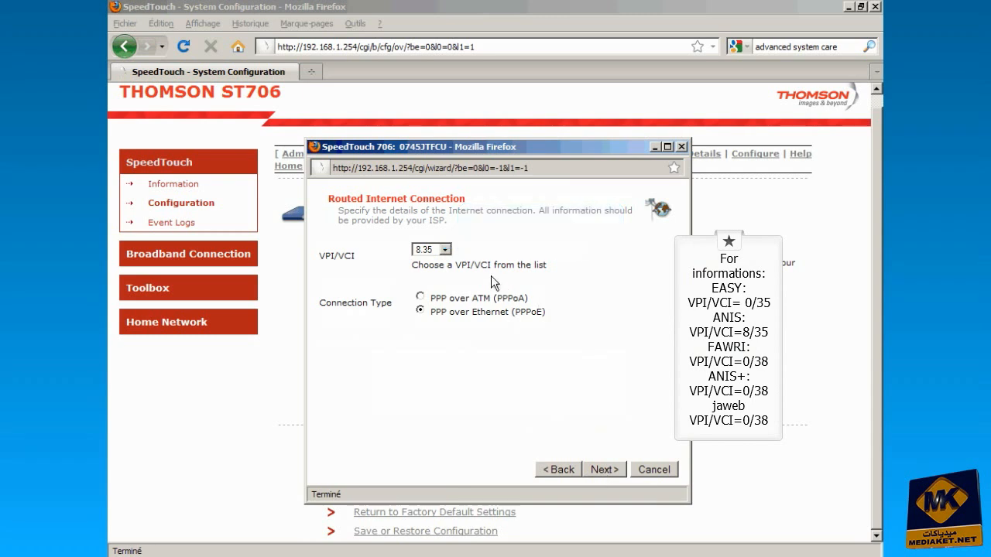
left_click(445, 249)
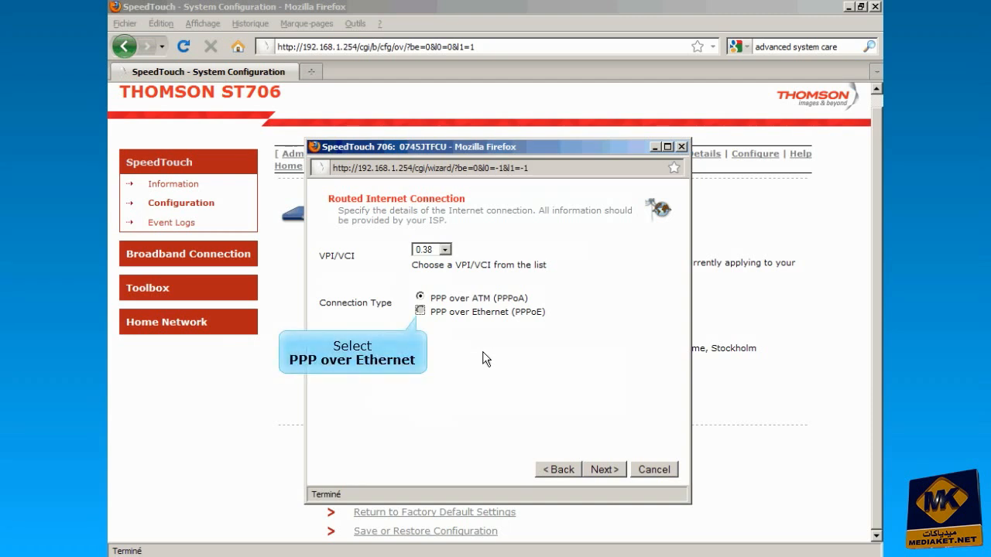
left_click(420, 313)
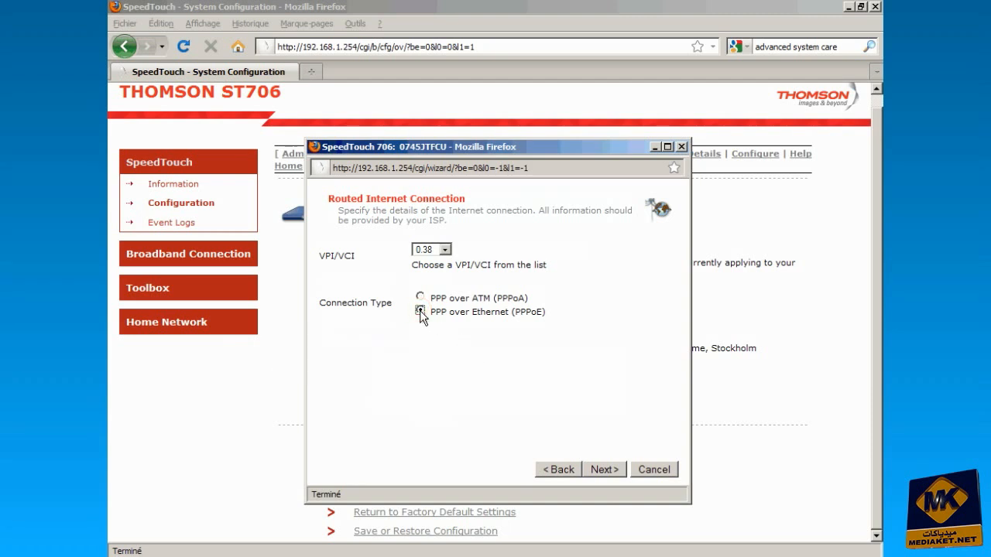
left_click(604, 469)
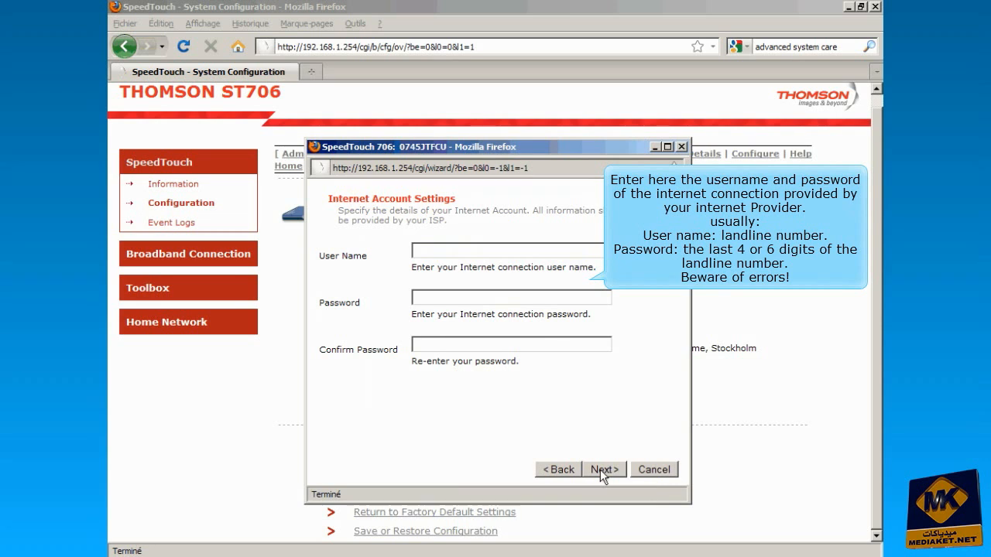
type("mediaket")
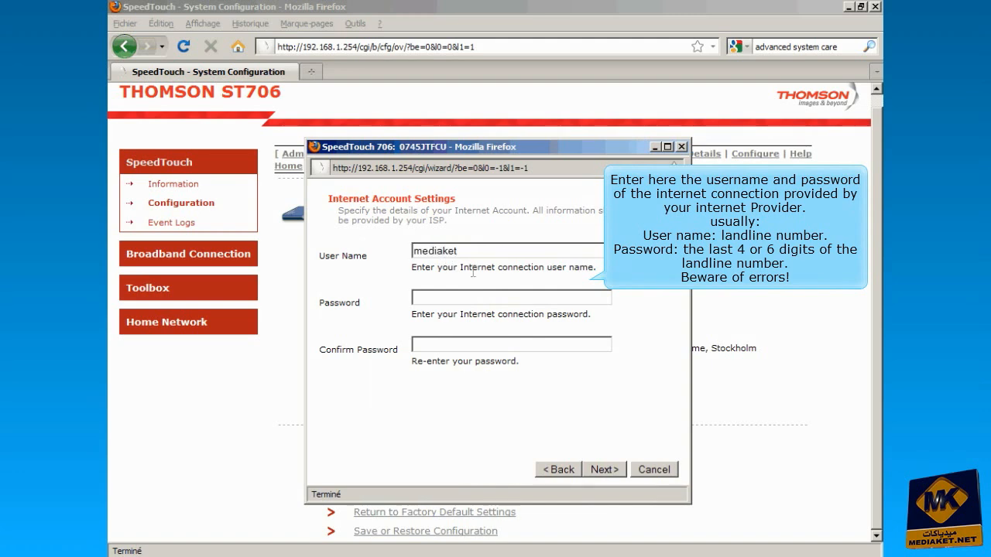
type("•••••••")
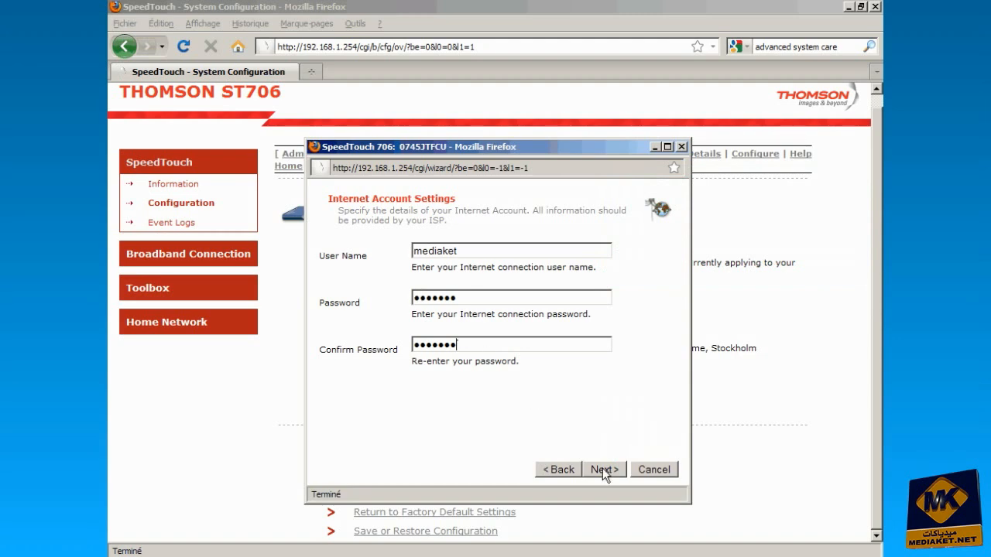
- Pass access control and review, then apply the Routed PPP configuration and finish
left_click(604, 469)
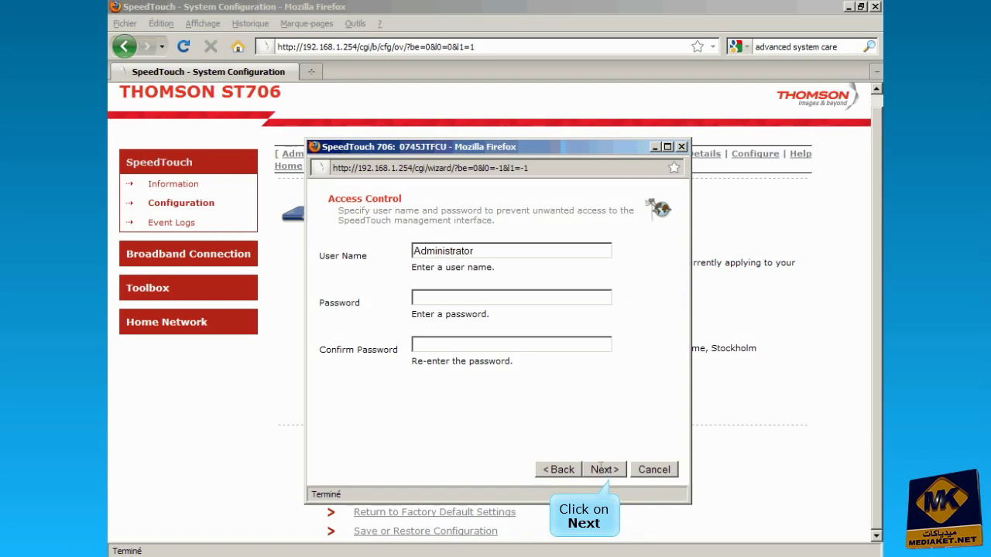
left_click(604, 469)
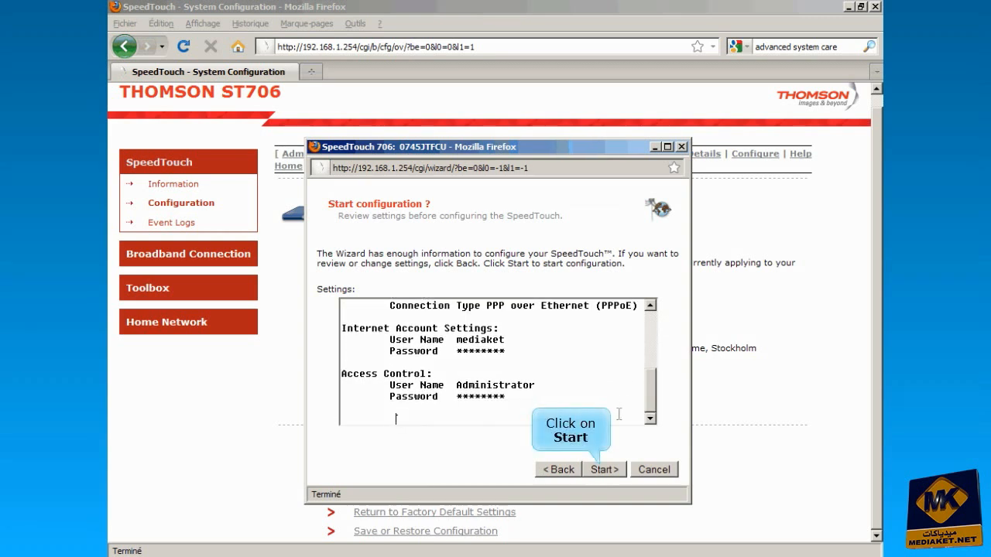
left_click(605, 469)
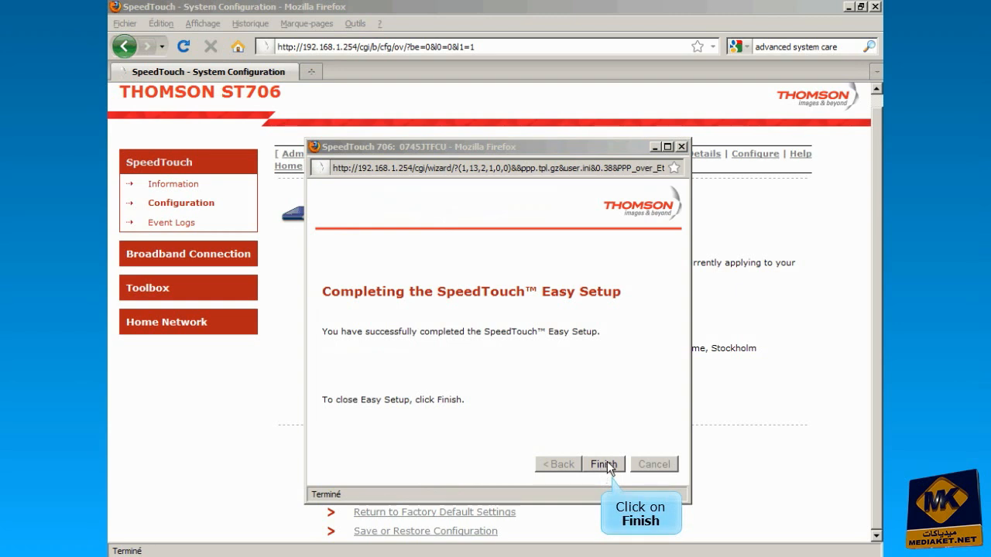
left_click(603, 465)
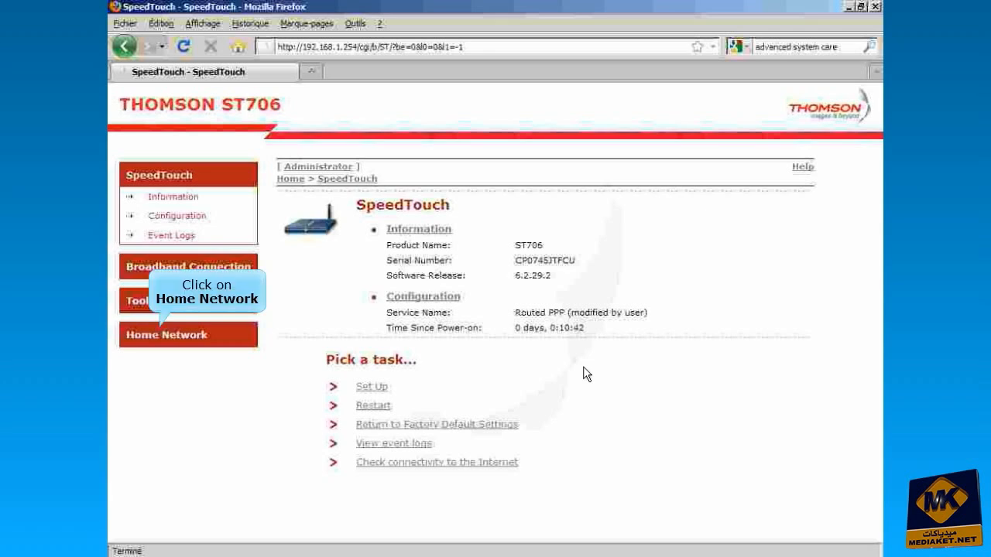
- Open the SpeedTouch34F607 WLAN settings for editing and enter mediaket_wl as the SSID
left_click(165, 334)
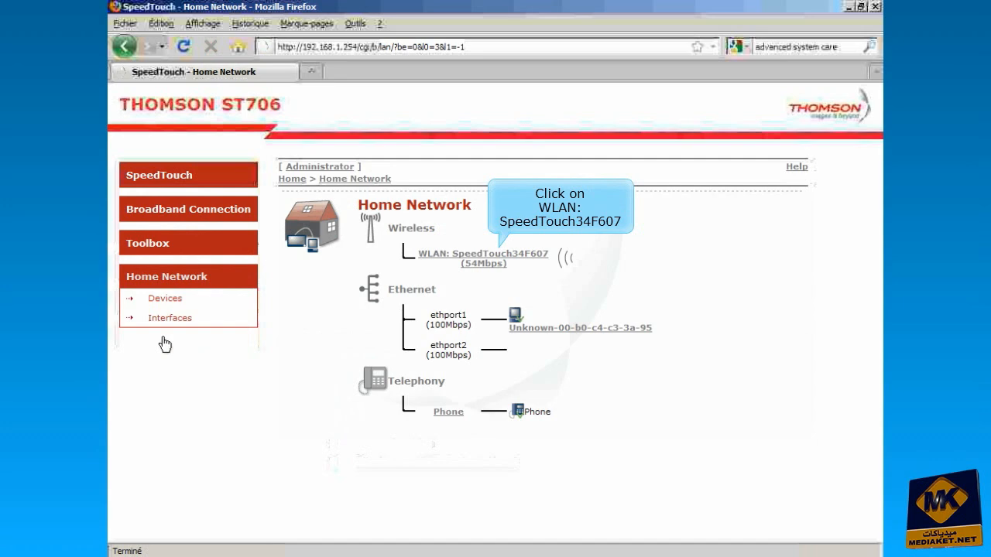
left_click(483, 254)
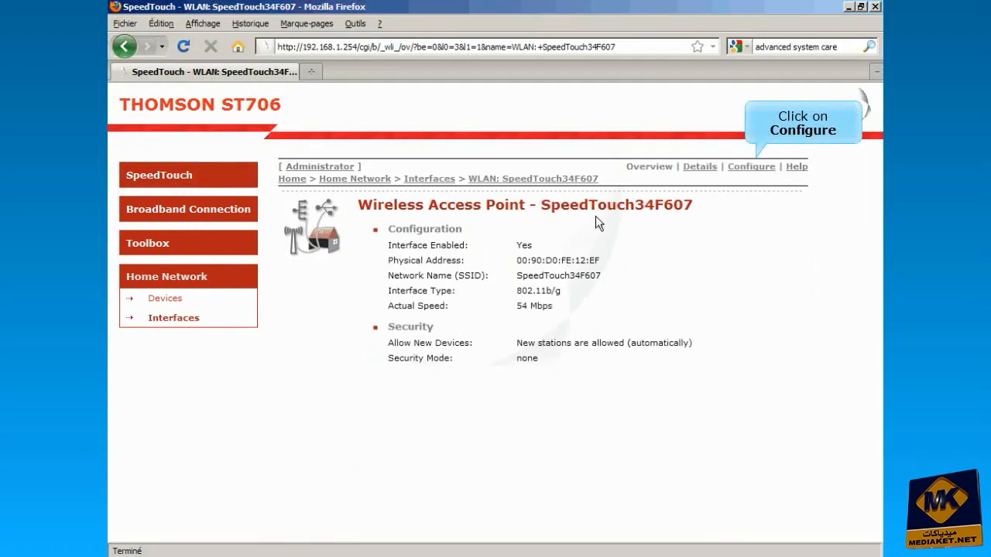
left_click(751, 167)
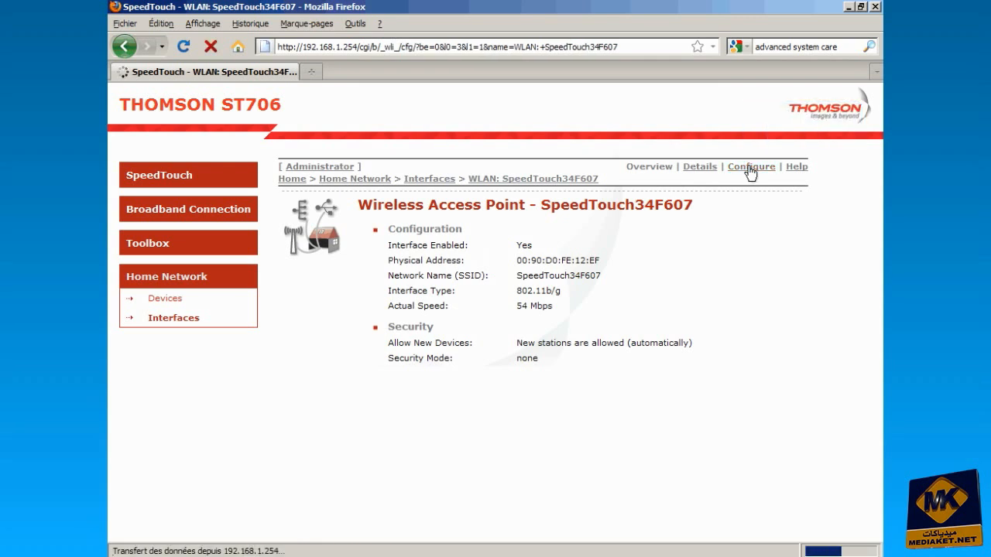
left_click(751, 166)
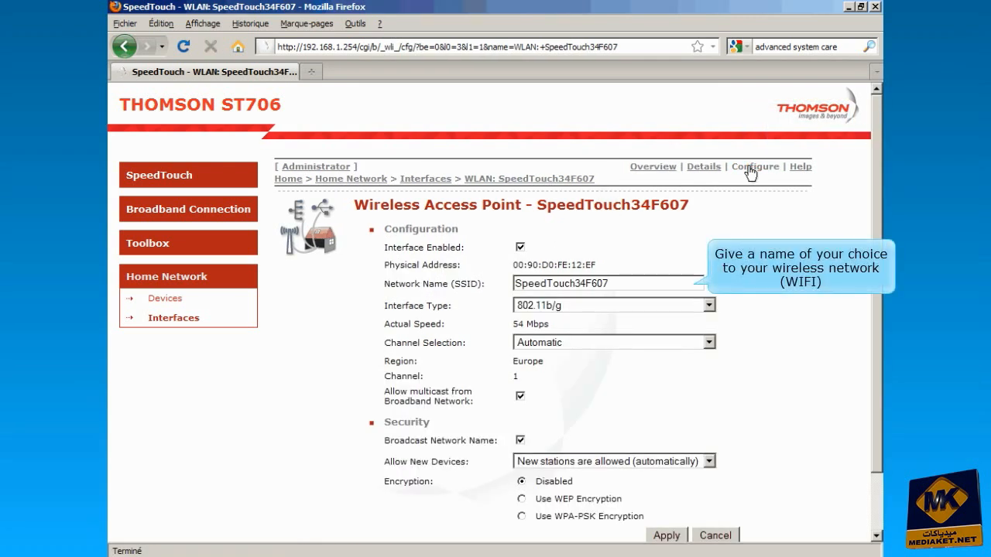
scroll("down", 3)
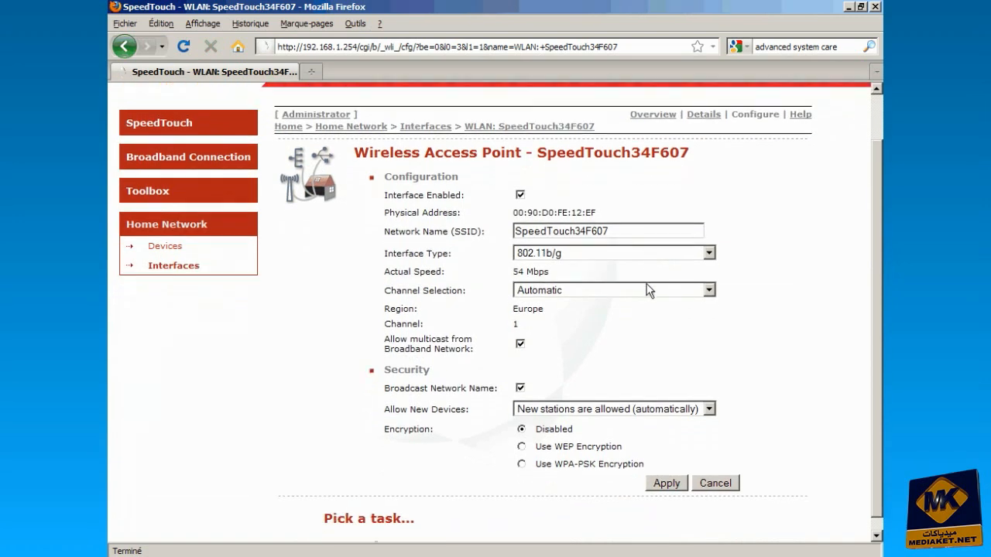
type("mediaket_wl")
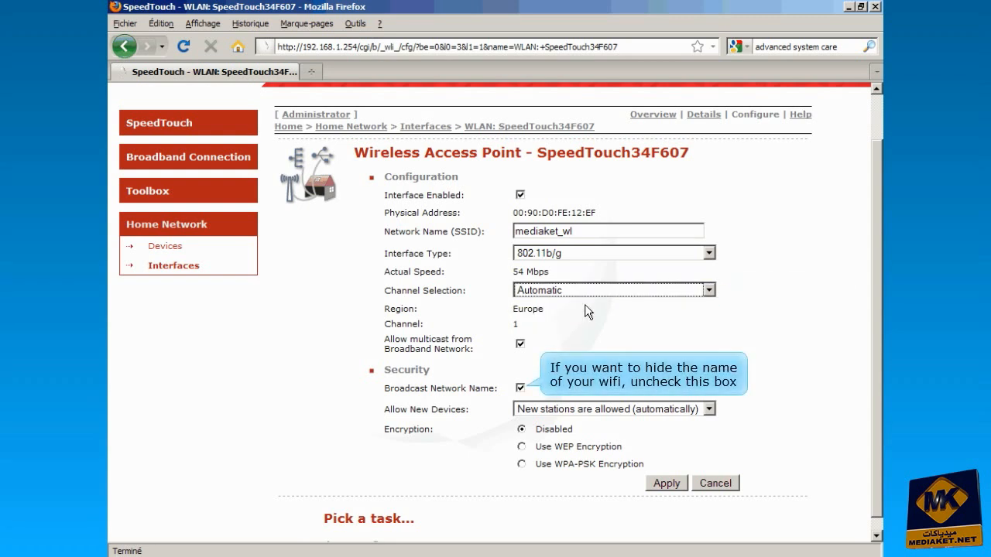
mouse_move(521, 388)
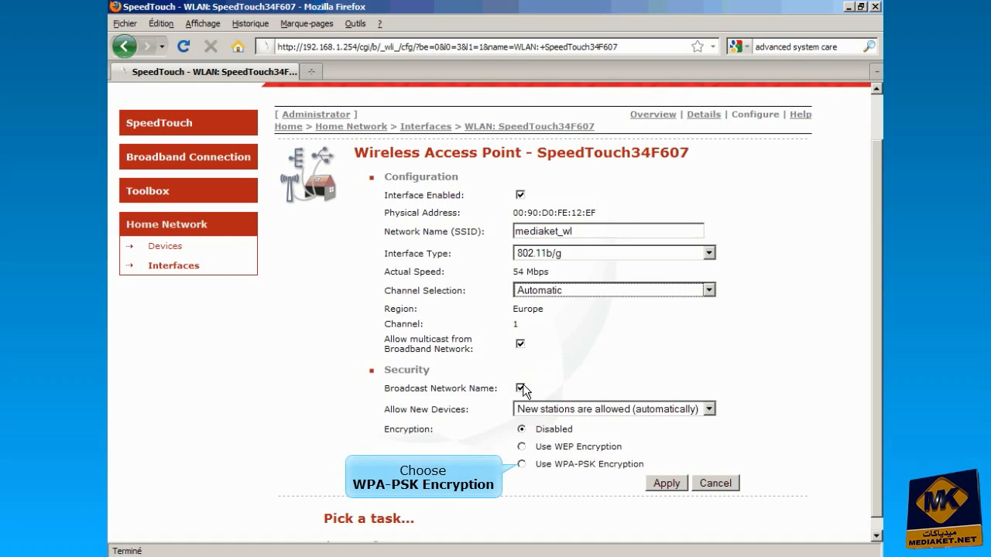
left_click(521, 464)
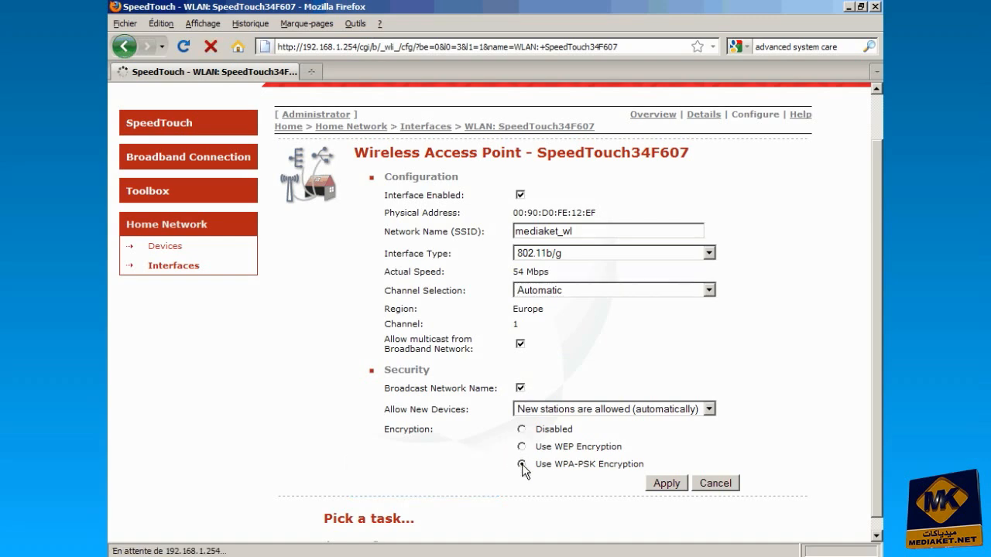
left_click(521, 465)
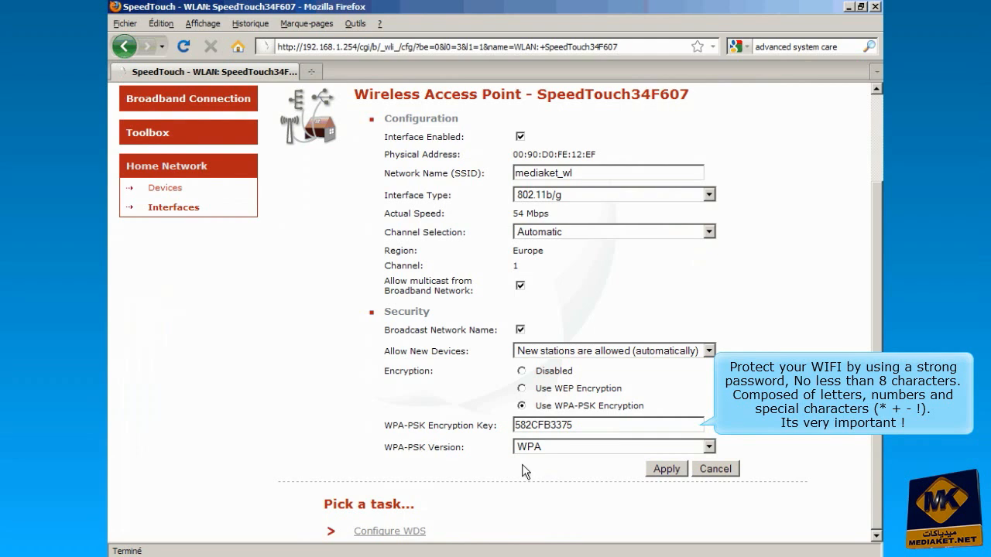
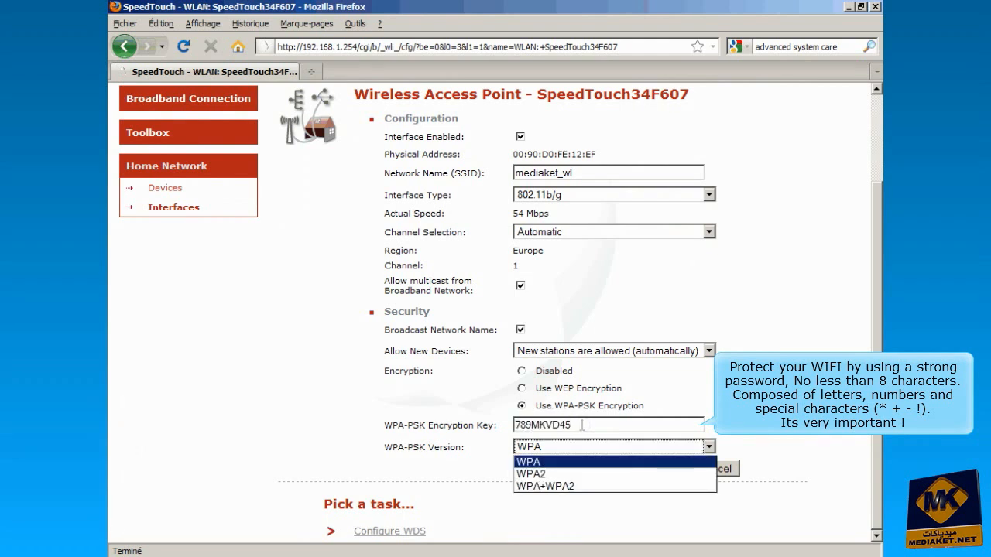
left_click(529, 462)
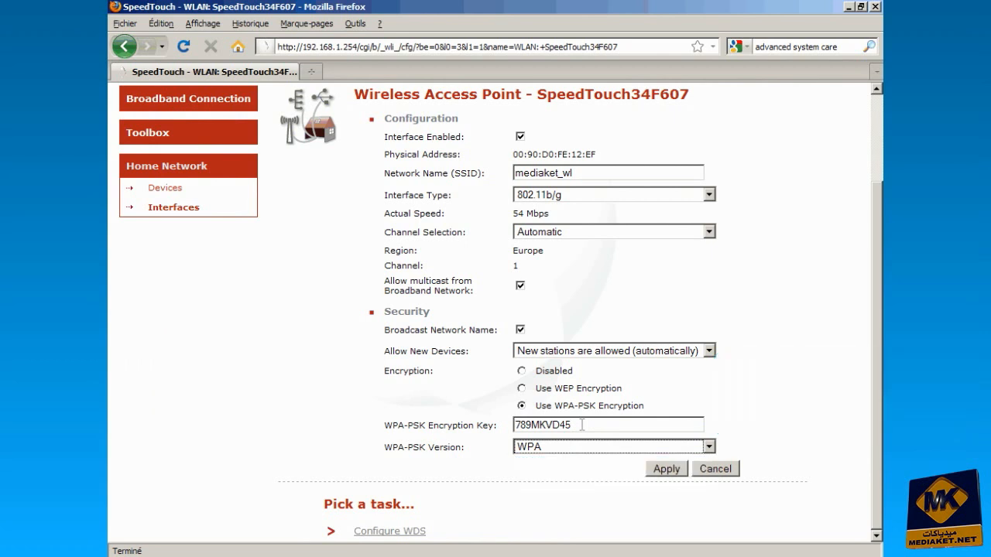
mouse_move(714, 453)
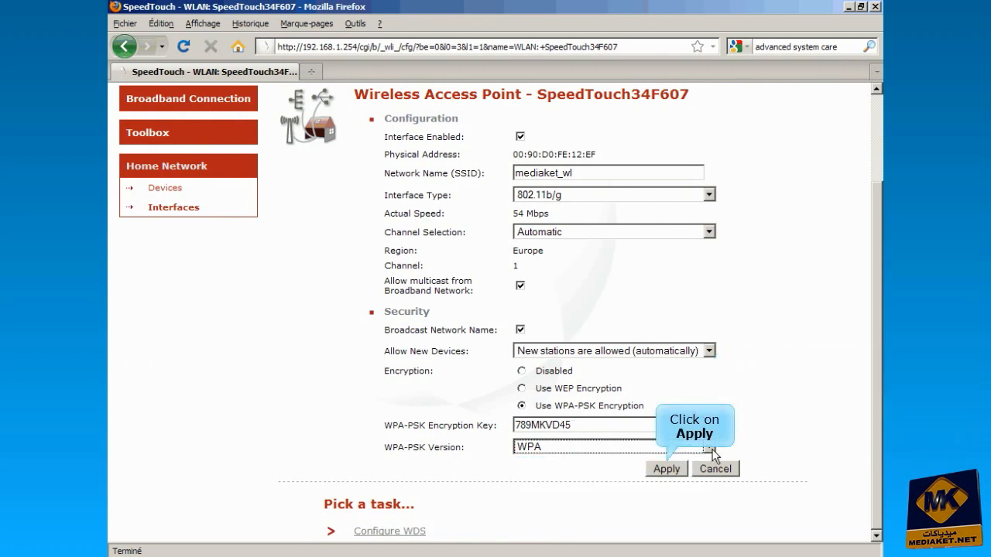
left_click(667, 469)
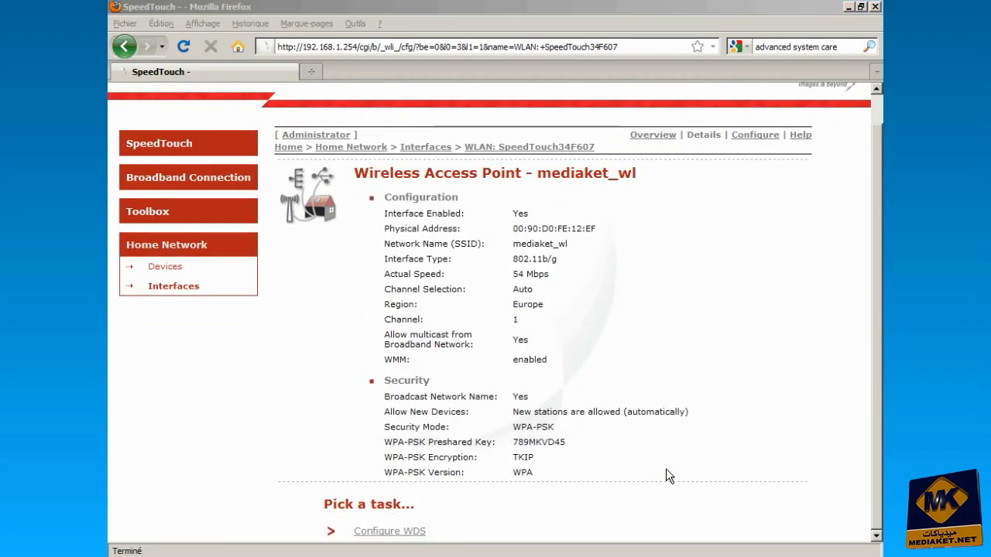